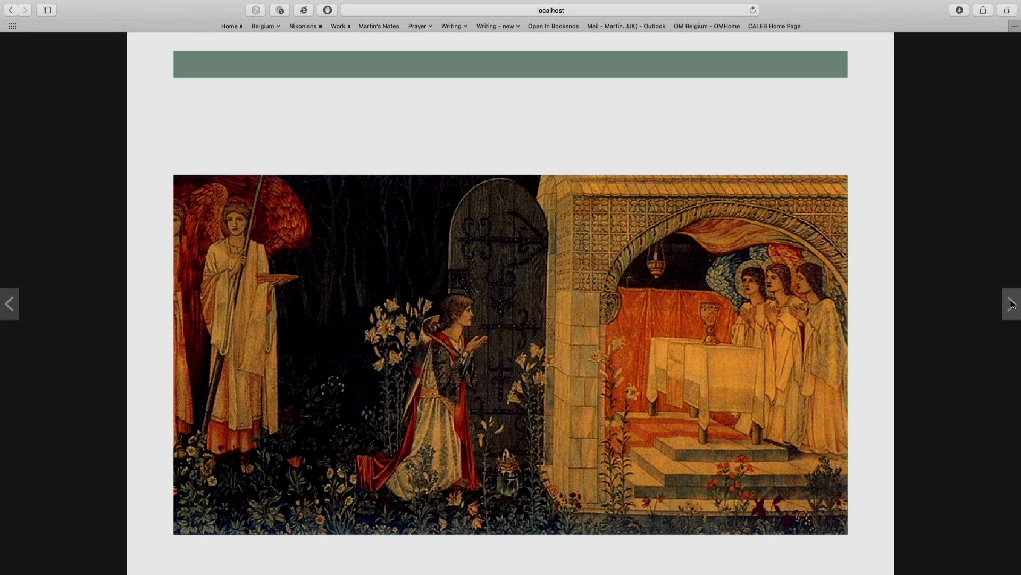
Step: Advance the slideshow past the tapestry and quote slides to the chart and Illustrator comparison slides
click(1008, 303)
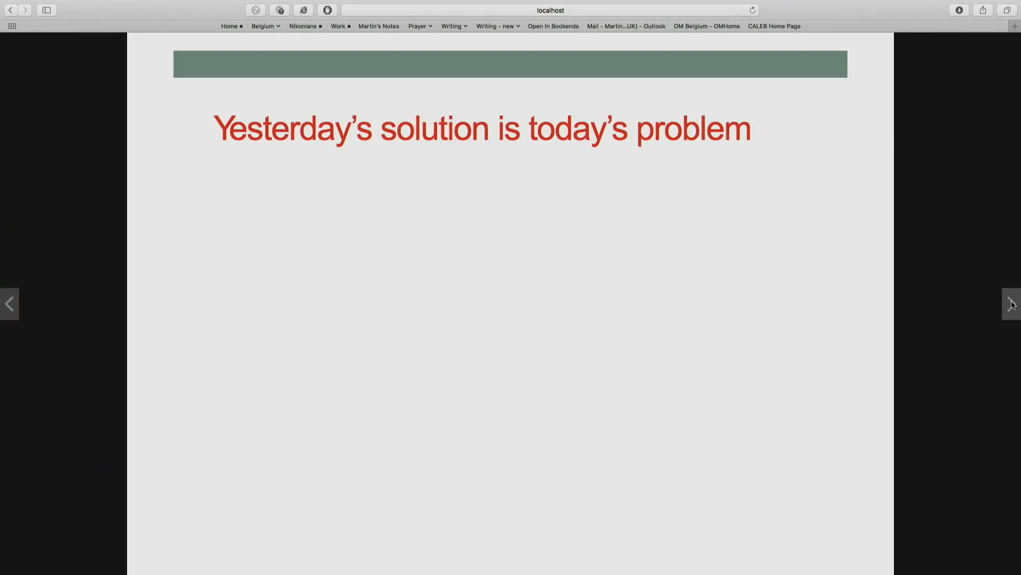
click(1012, 303)
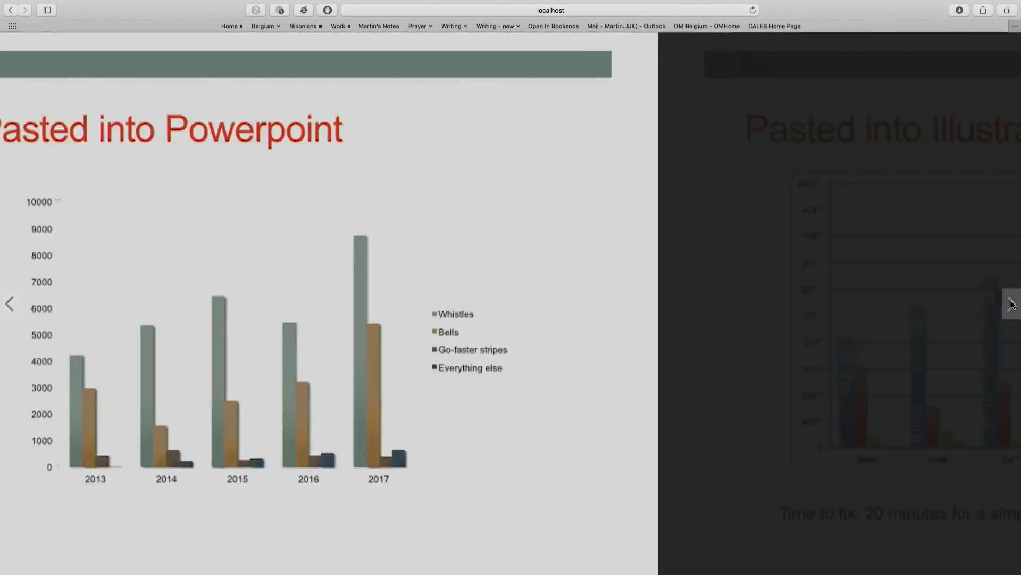
click(1010, 304)
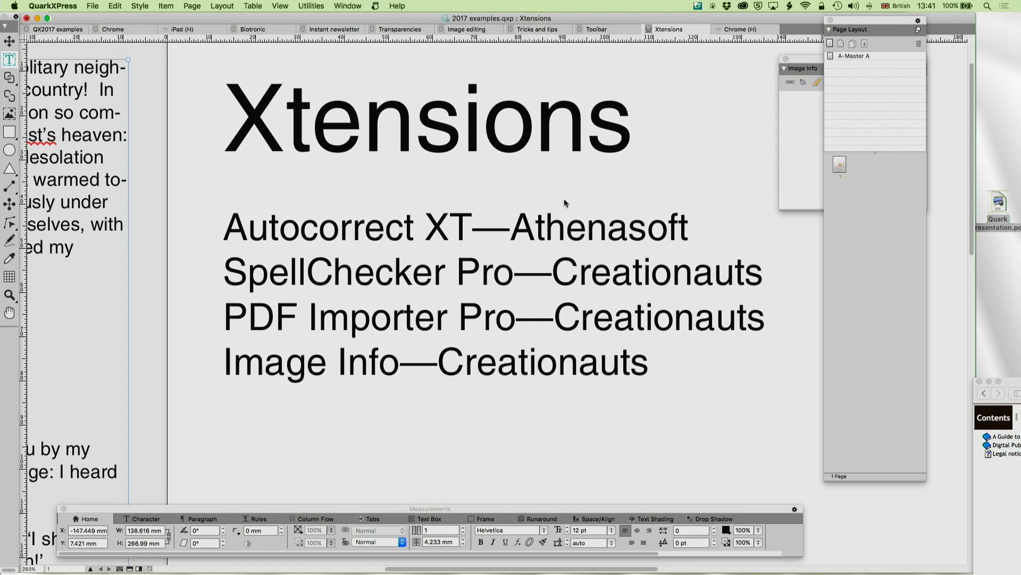
mouse_move(457, 252)
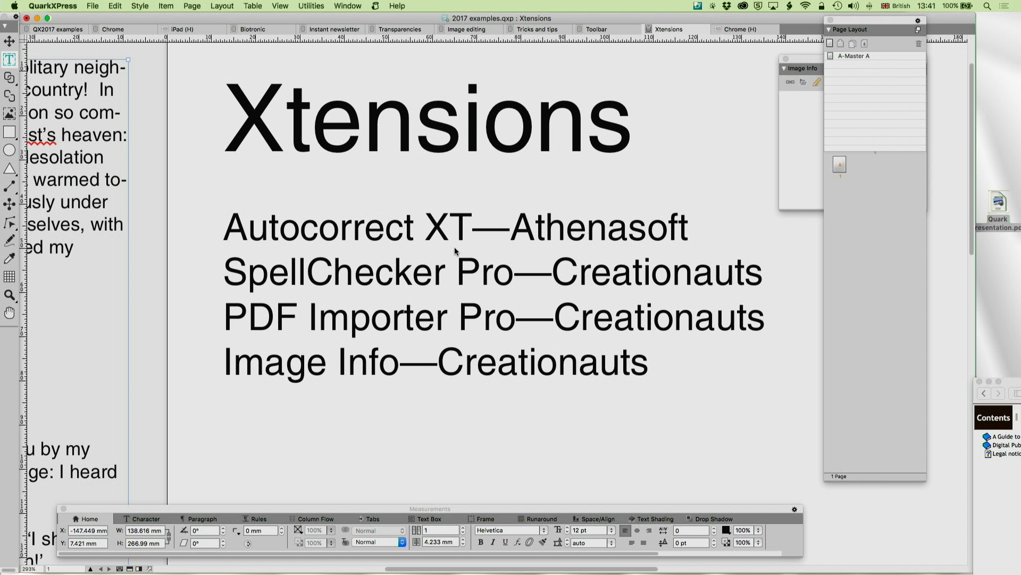
click(454, 249)
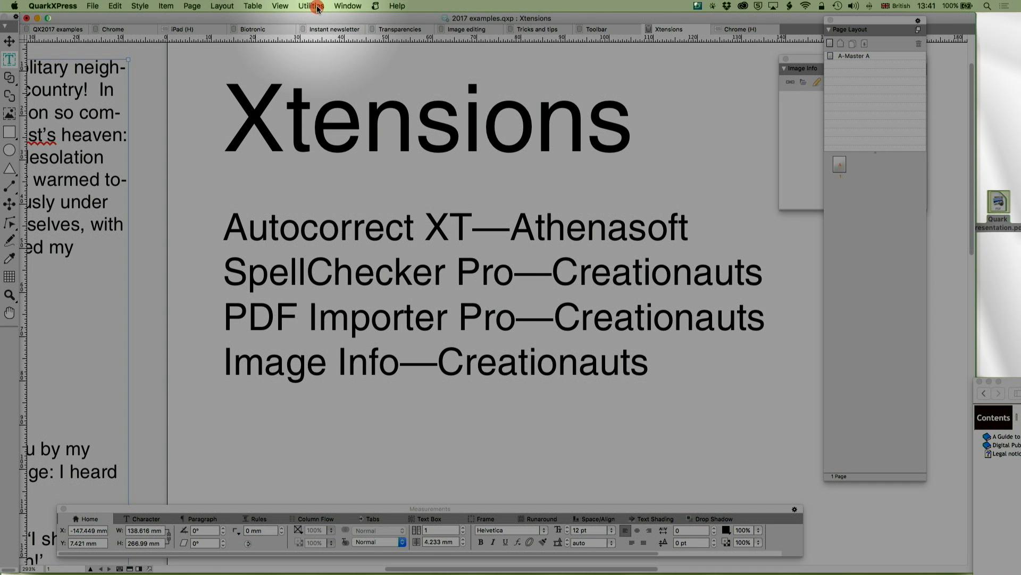
click(312, 6)
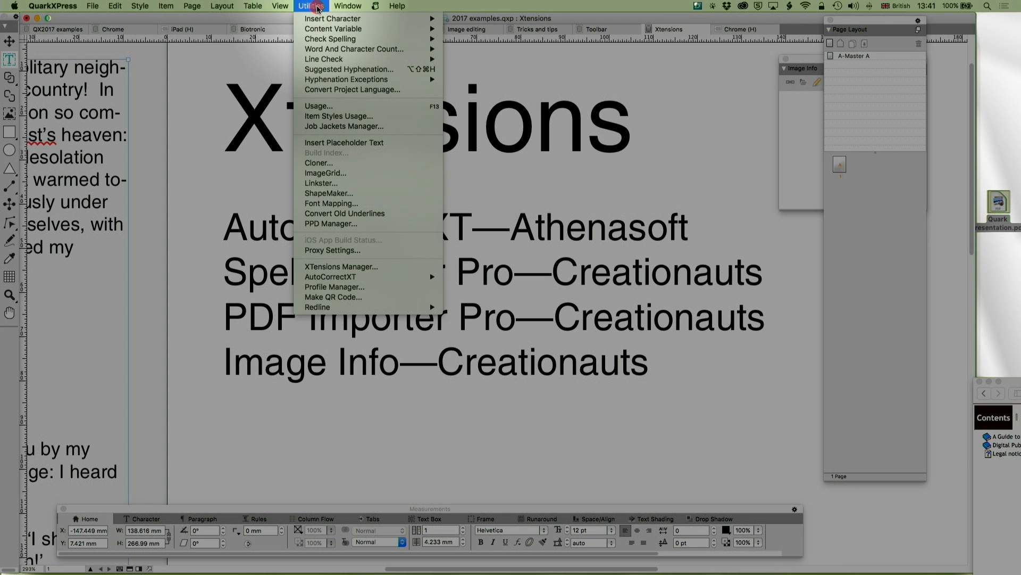
mouse_move(329, 38)
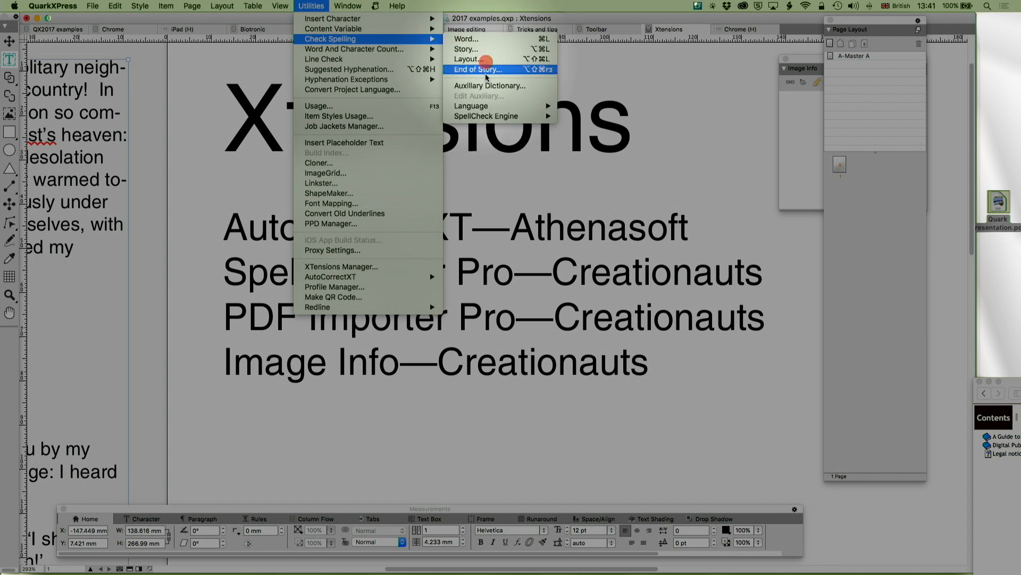
mouse_move(485, 116)
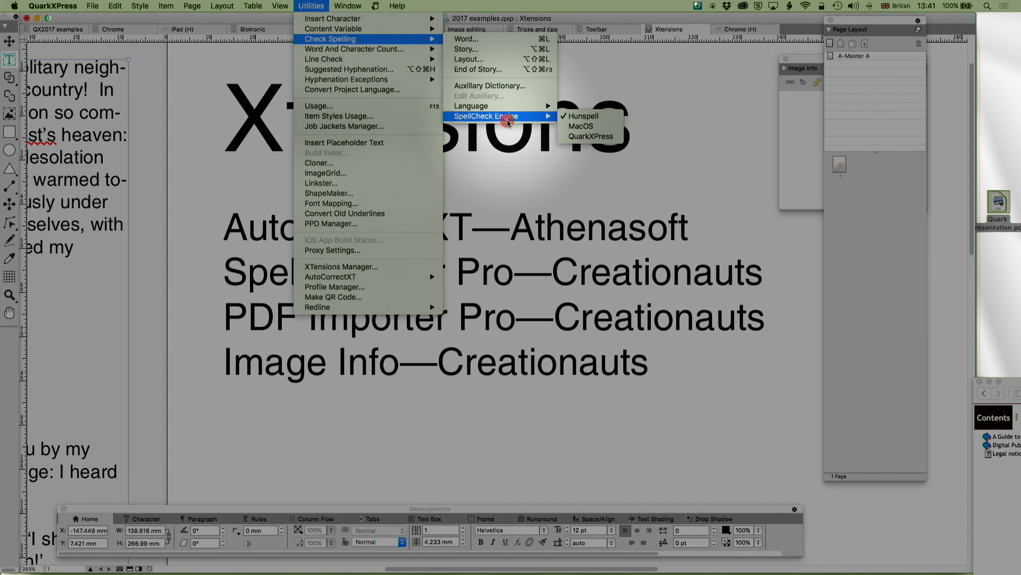
mouse_move(583, 116)
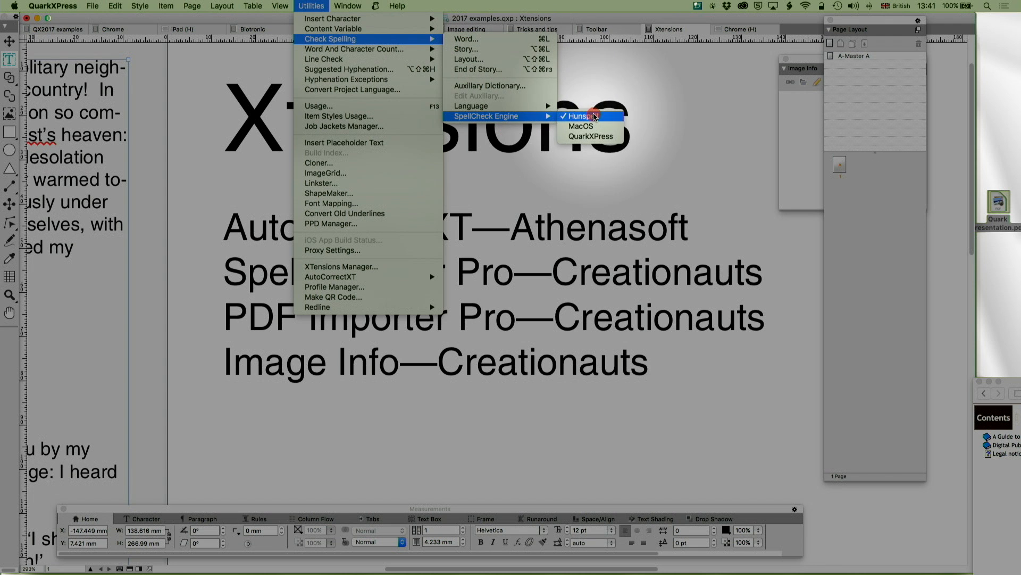
mouse_move(590, 135)
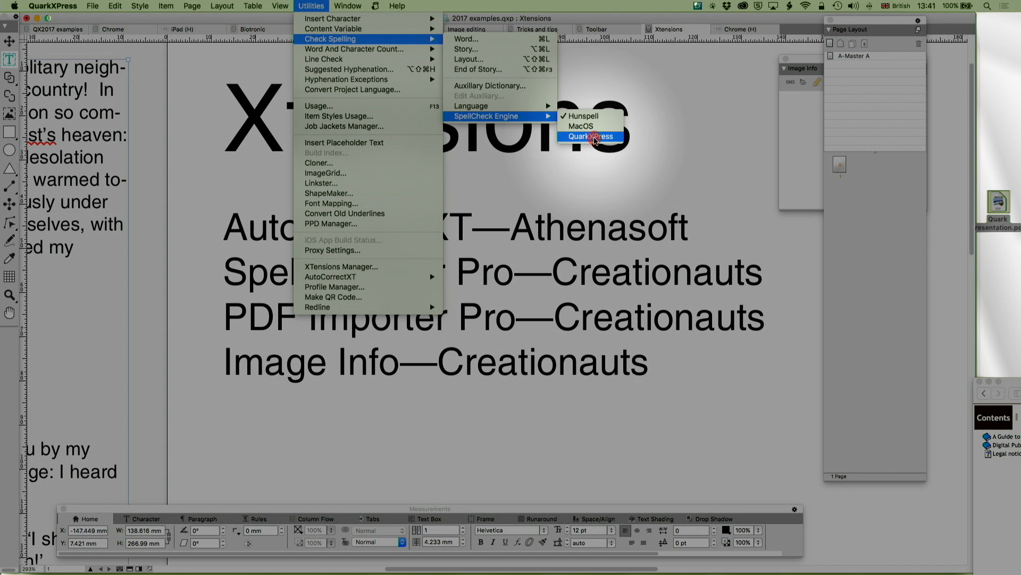
mouse_move(593, 125)
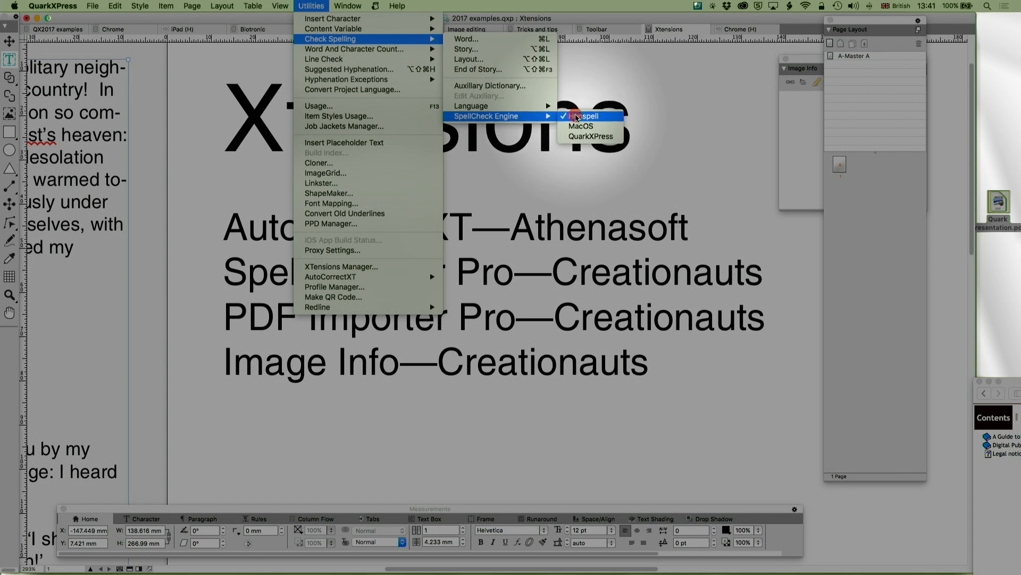
mouse_move(470, 105)
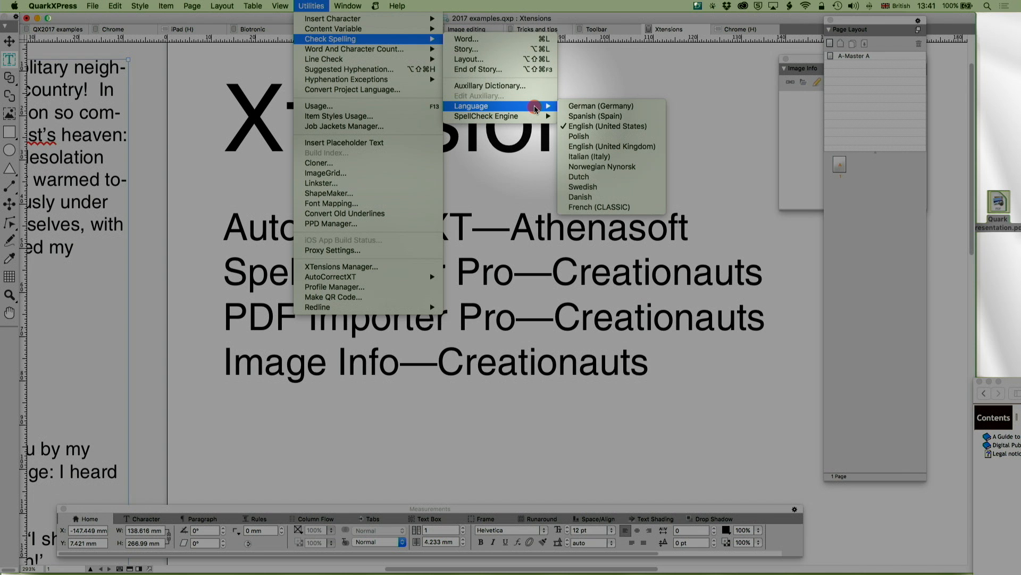
mouse_move(578, 136)
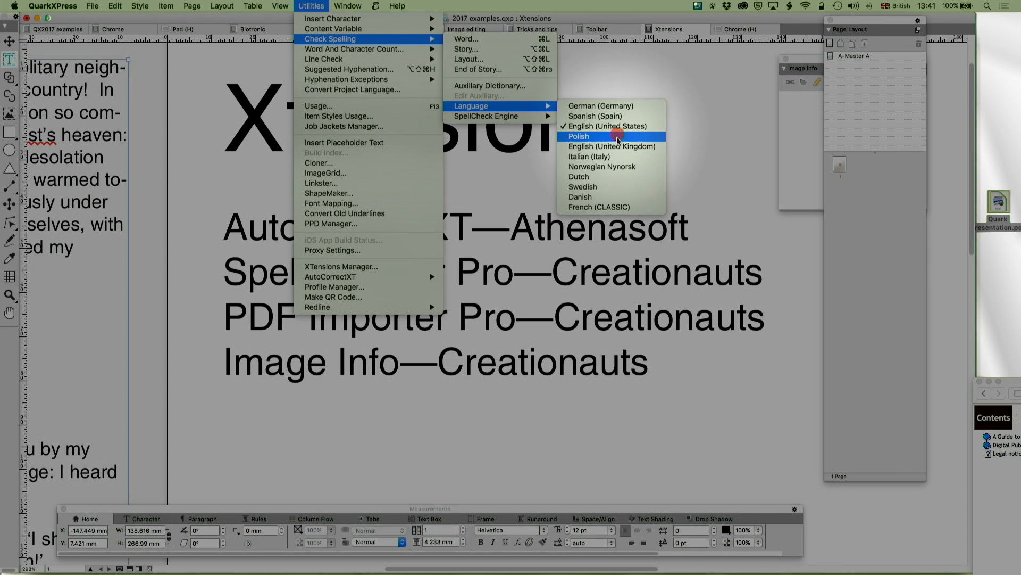
mouse_move(618, 188)
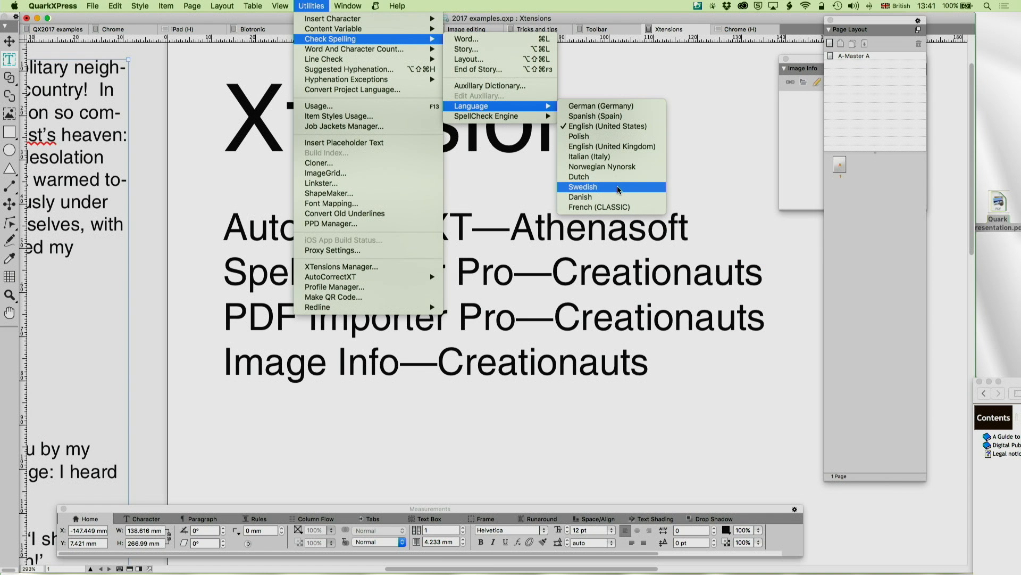
mouse_move(611, 206)
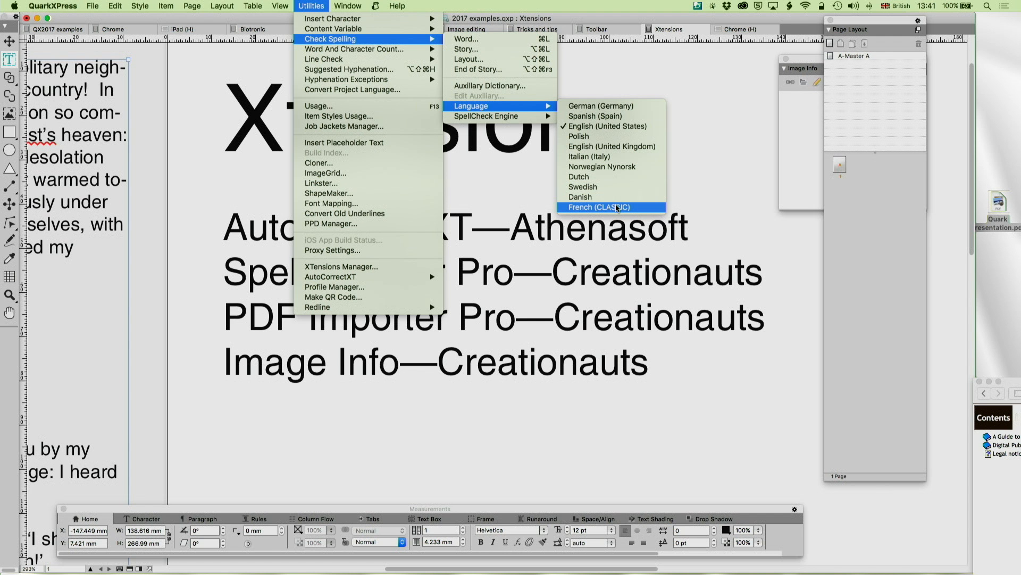
mouse_move(611, 146)
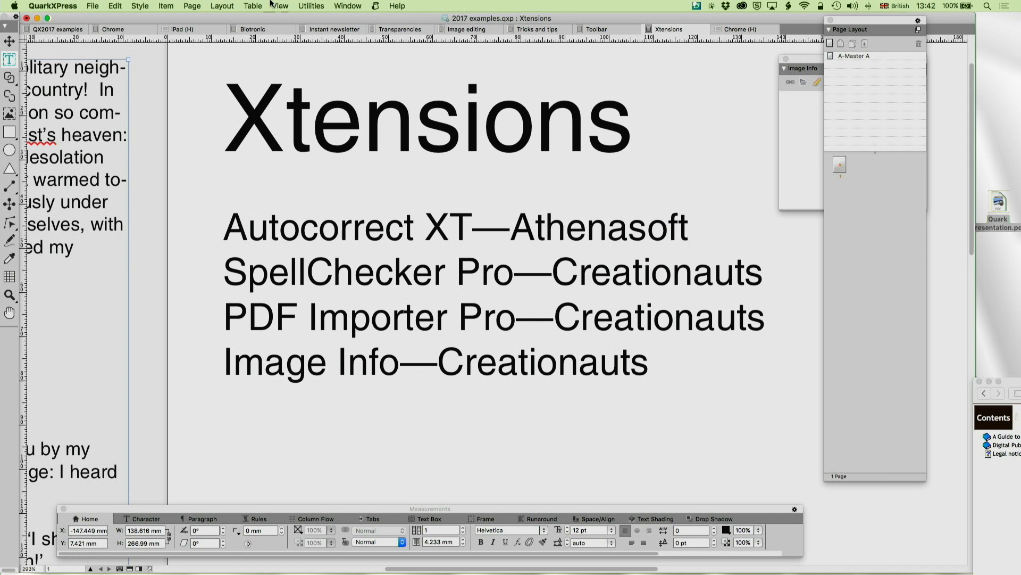
Step: Browse the Window menu, then the Utilities menu toward the Check Spelling language list
click(347, 6)
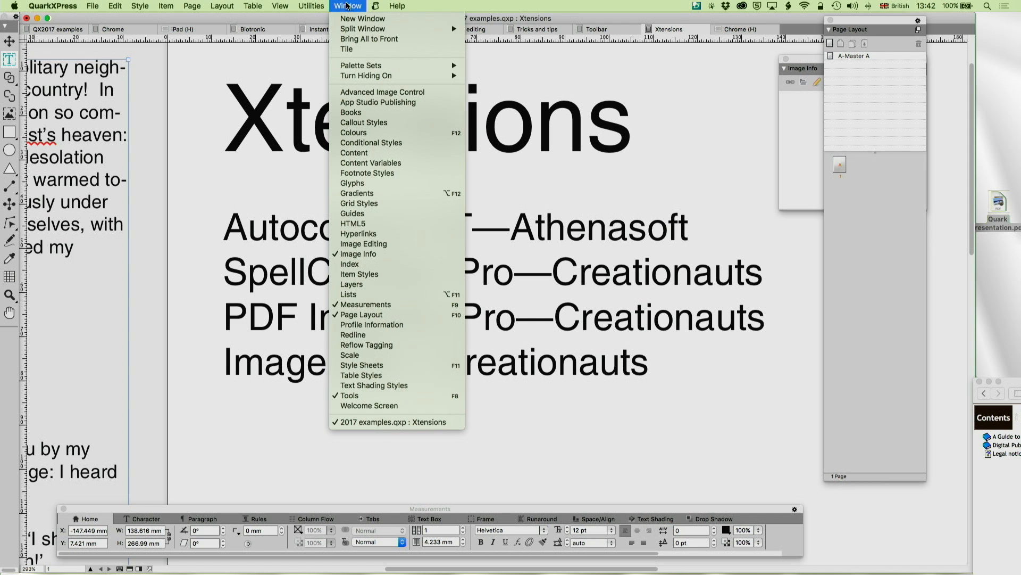
click(311, 7)
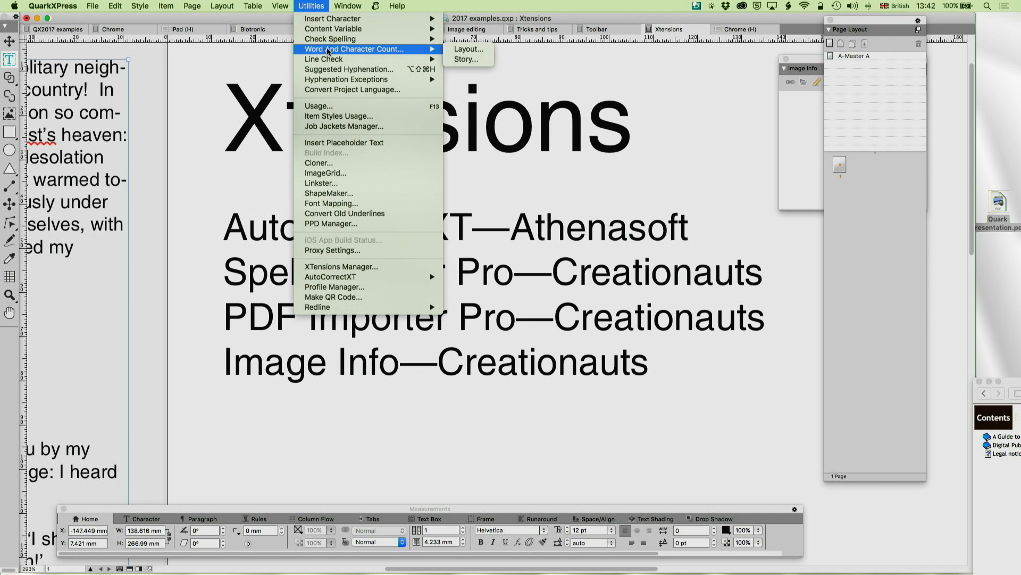
mouse_move(349, 70)
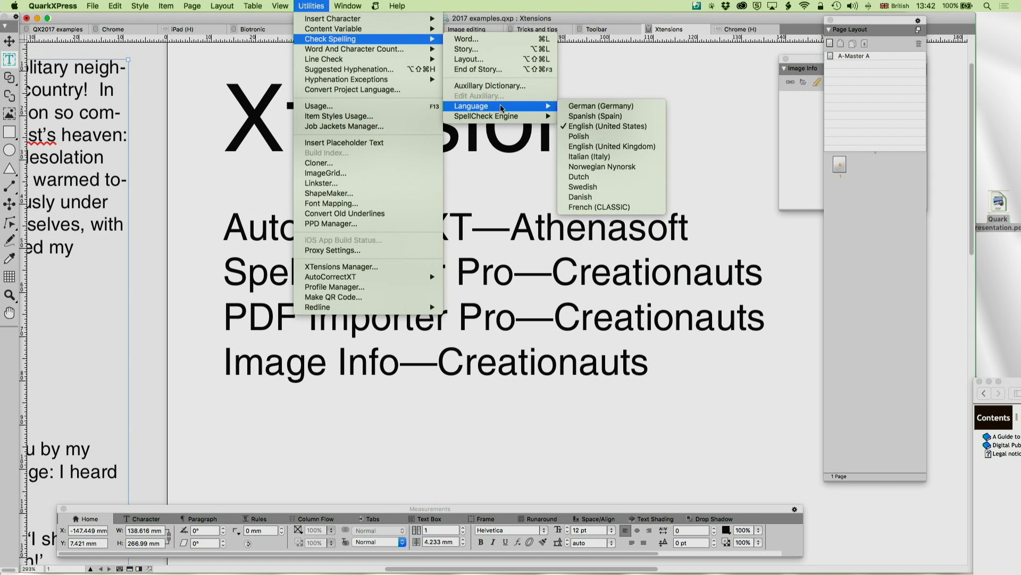
mouse_move(485, 116)
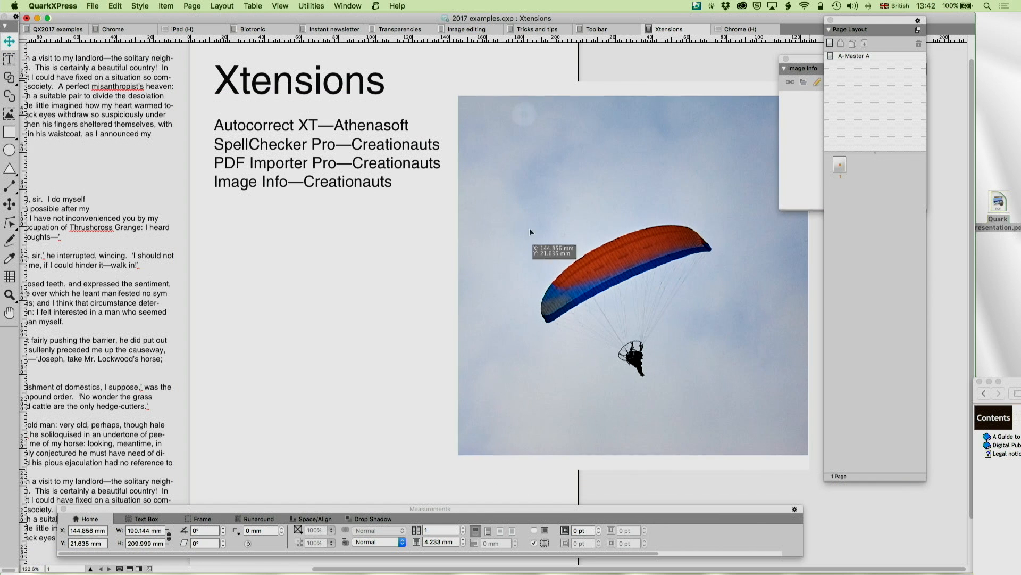
Step: Select the paraglider photo for its Image Info, then bring up the Usage report listing its TIFF
click(625, 274)
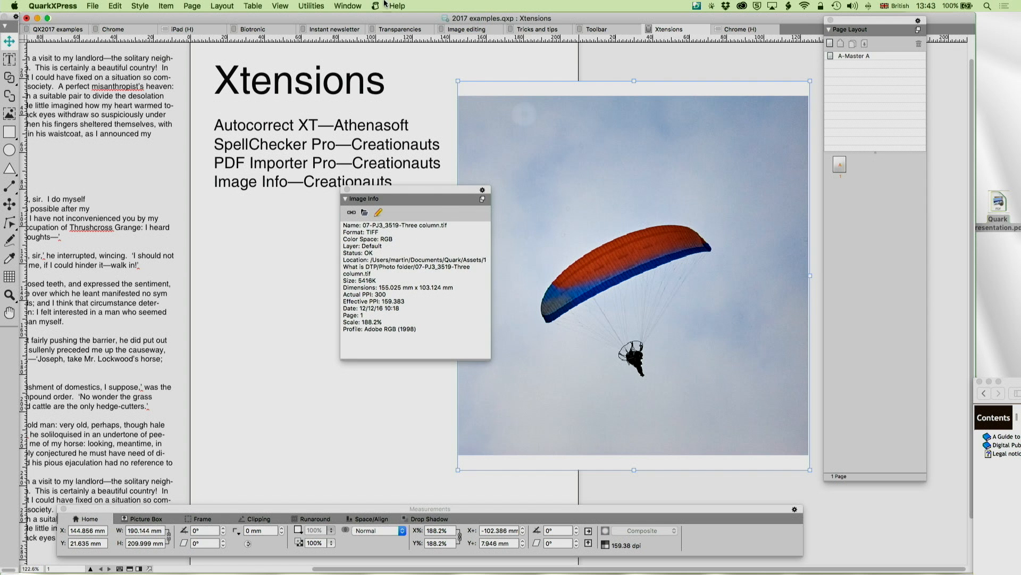
click(310, 6)
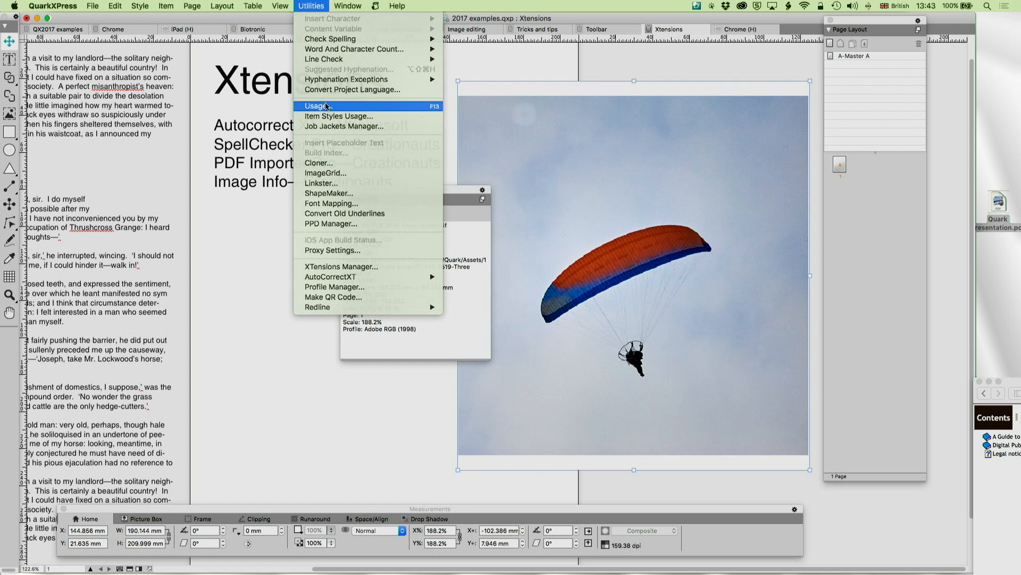
click(322, 105)
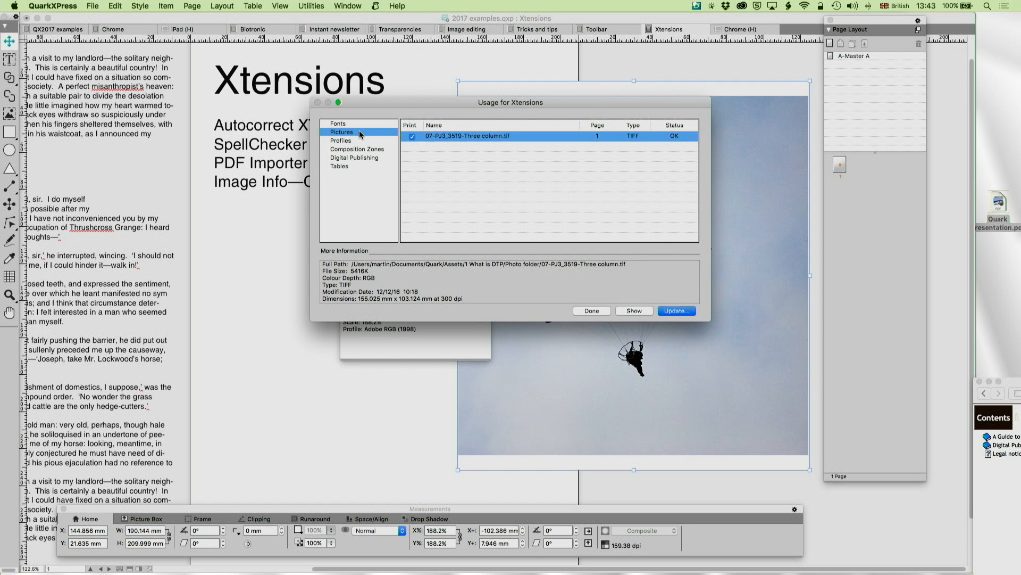
mouse_move(735, 313)
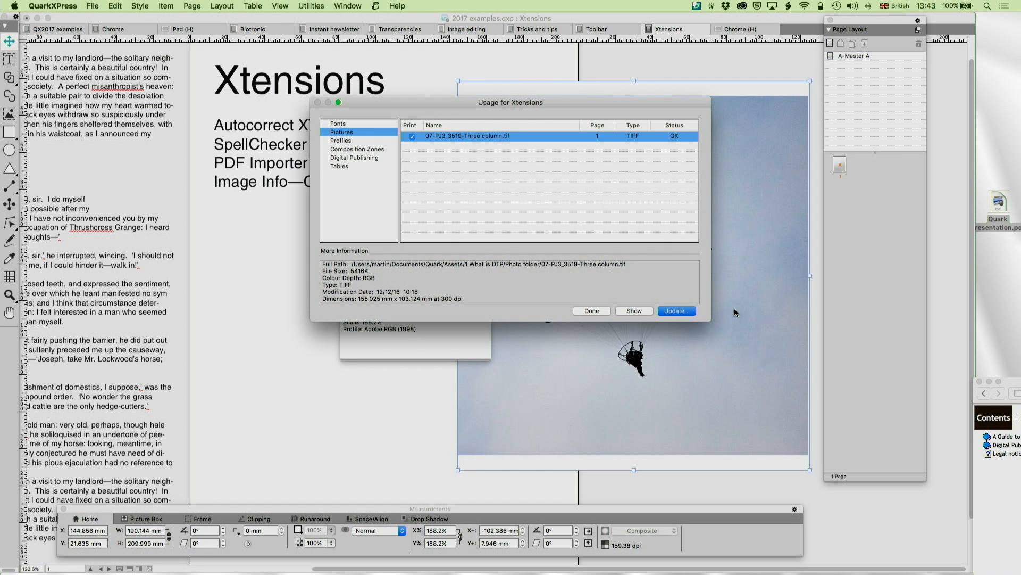
mouse_move(610, 332)
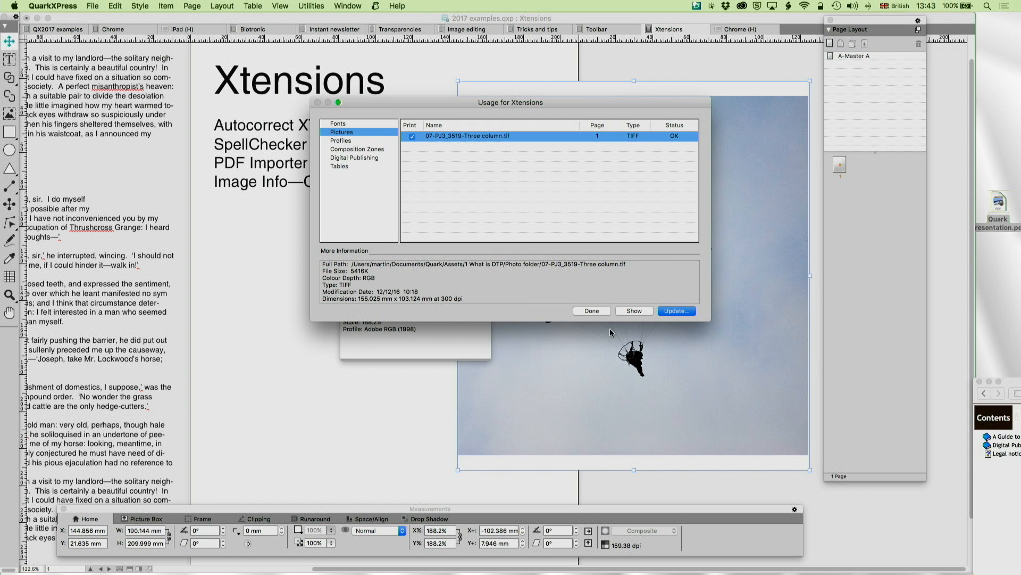
Step: Close the Usage report and reveal the Image Info palette's flyout with its Settings option
click(347, 6)
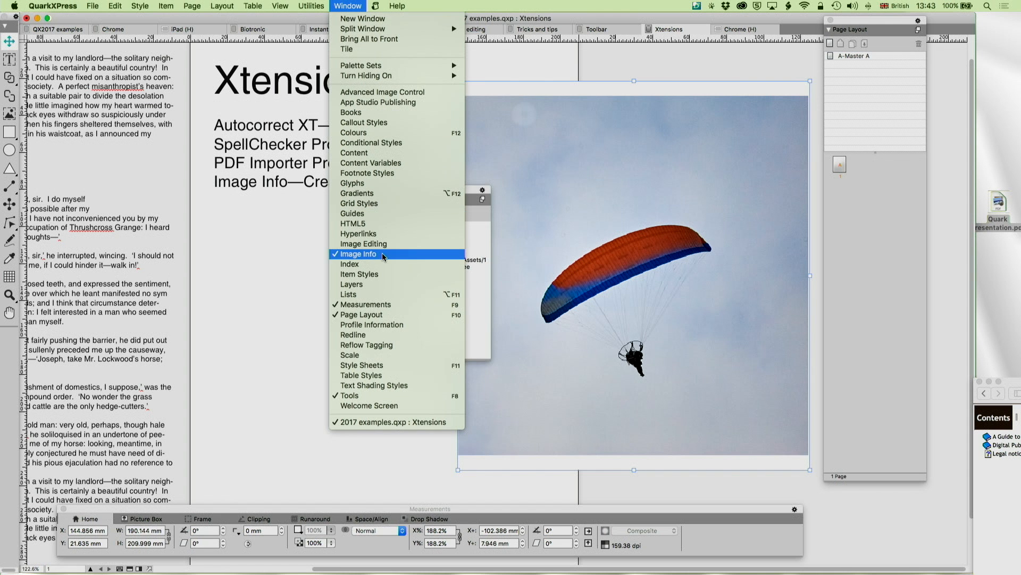
mouse_move(384, 325)
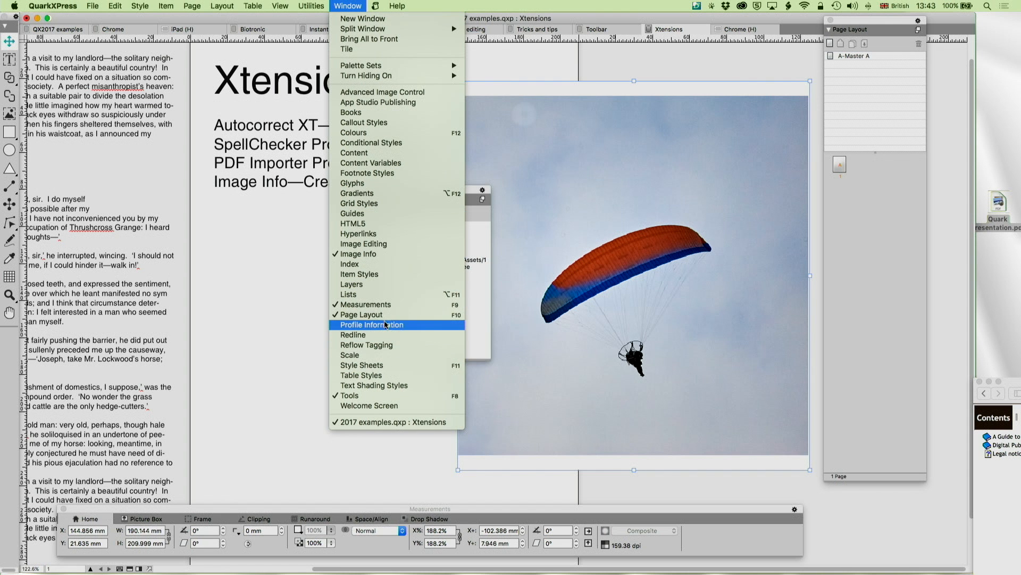
click(371, 325)
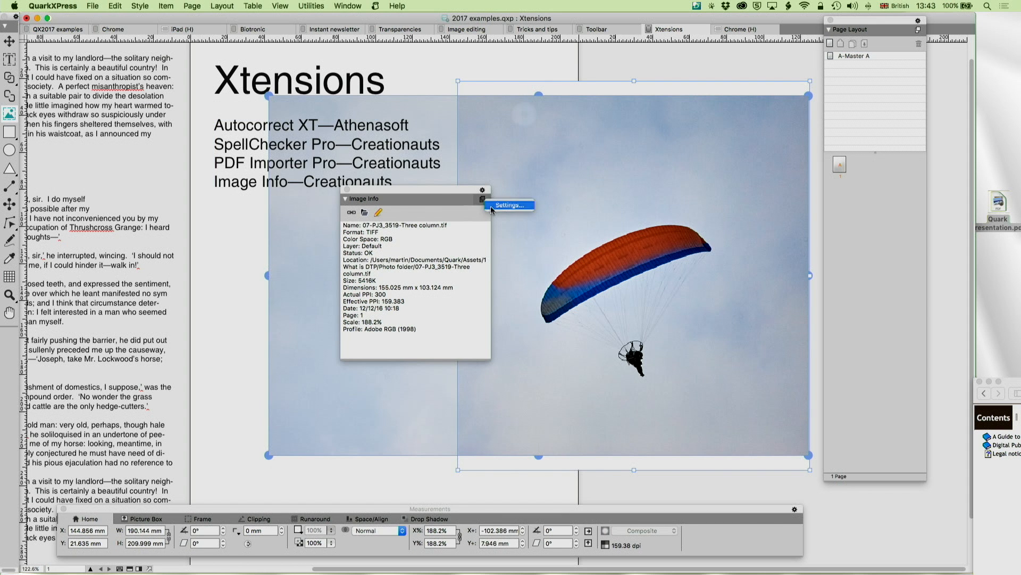
Step: Review the Image Info property settings unchanged, then close the palette to clear the photo
click(509, 206)
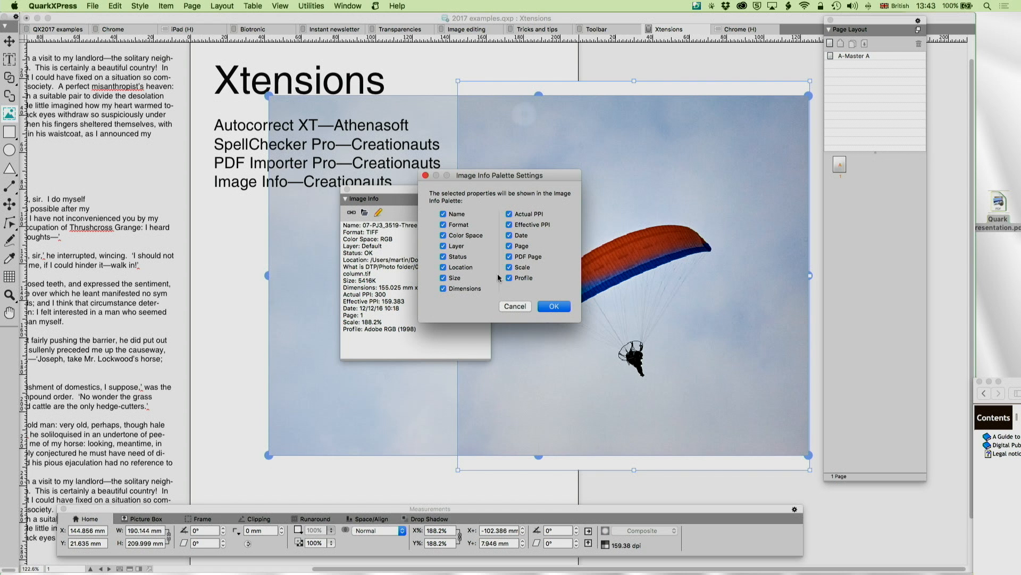
click(553, 307)
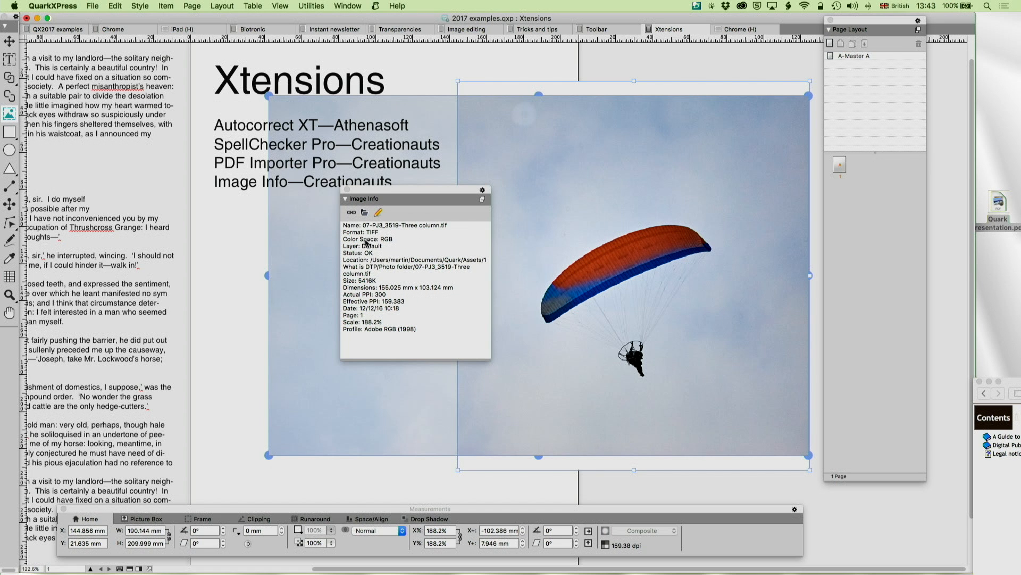
mouse_move(399, 247)
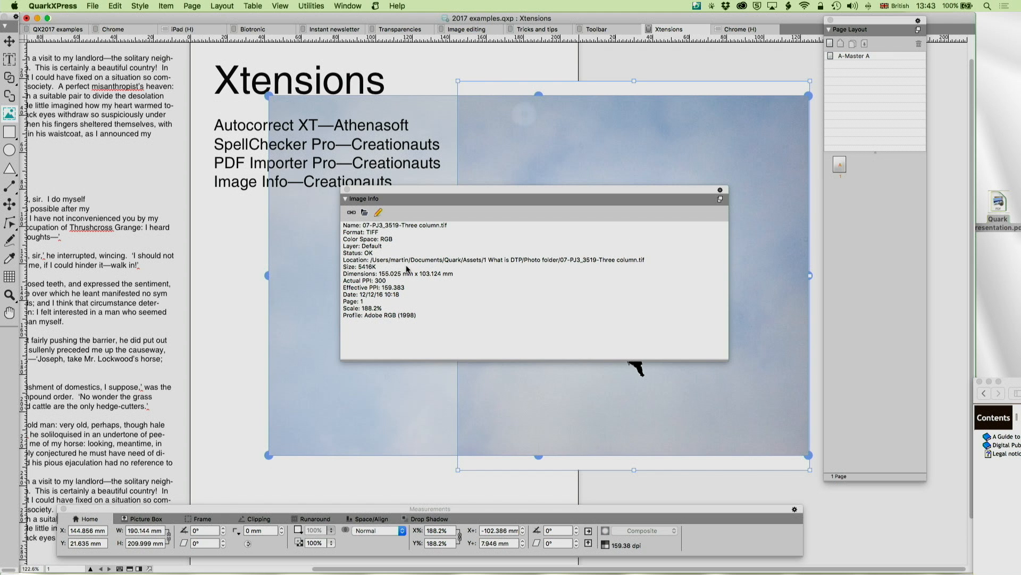
mouse_move(382, 282)
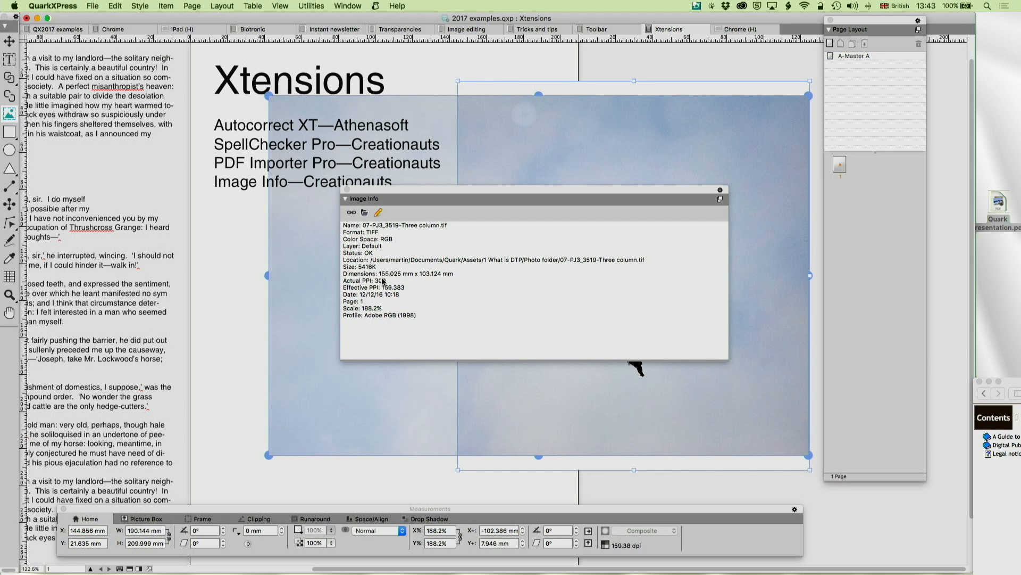
mouse_move(419, 294)
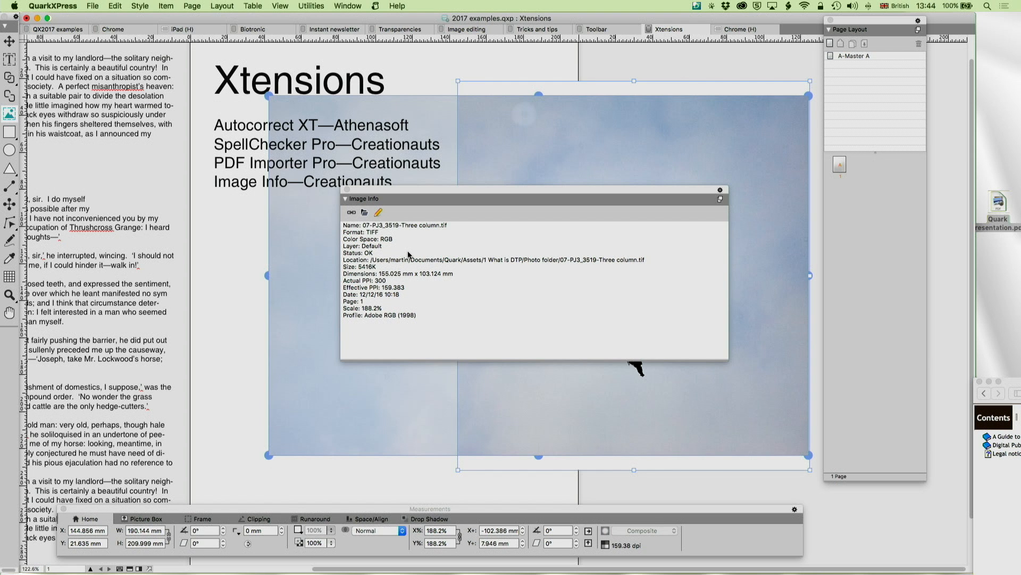
mouse_move(378, 212)
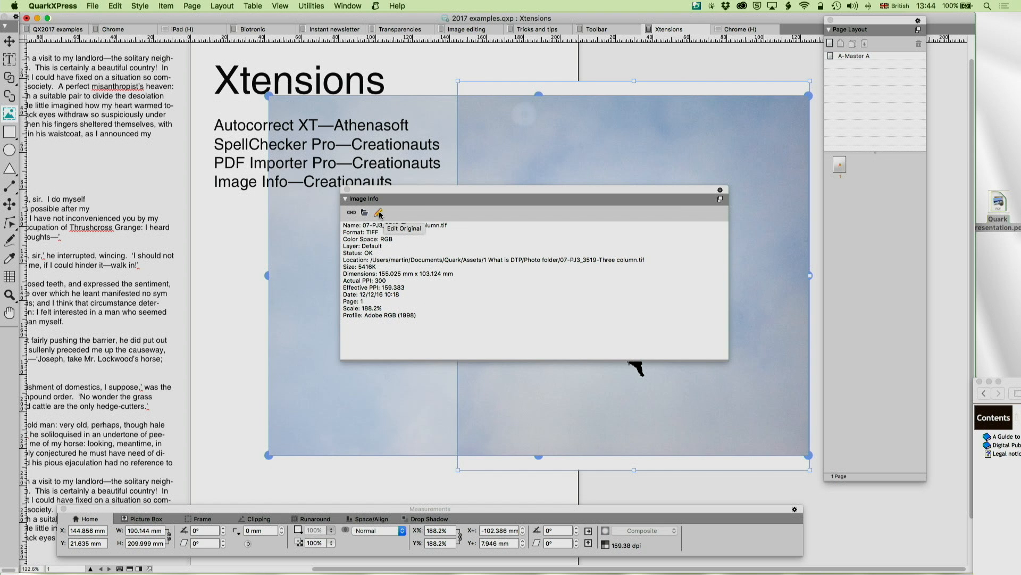
mouse_move(353, 212)
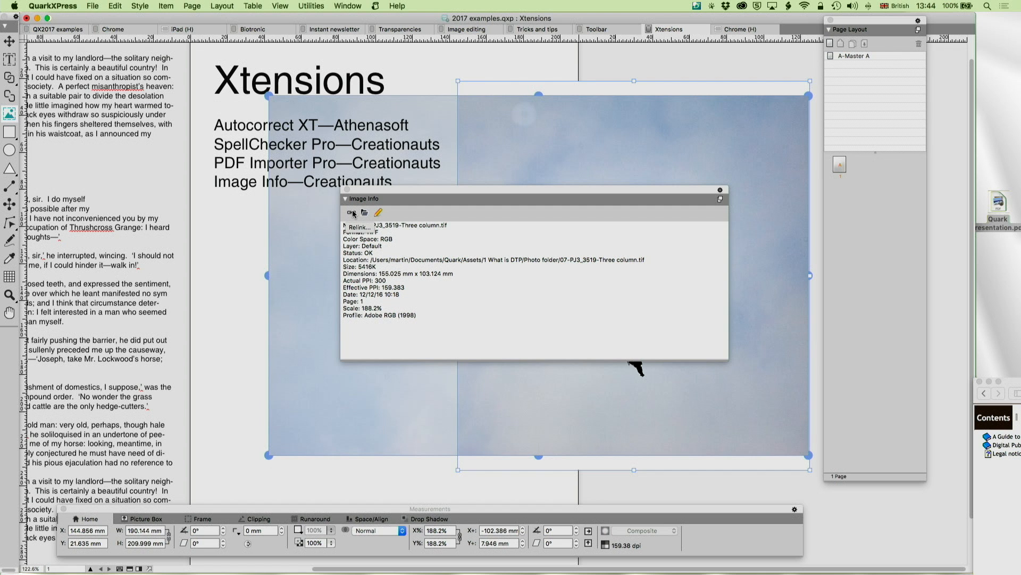
mouse_move(364, 213)
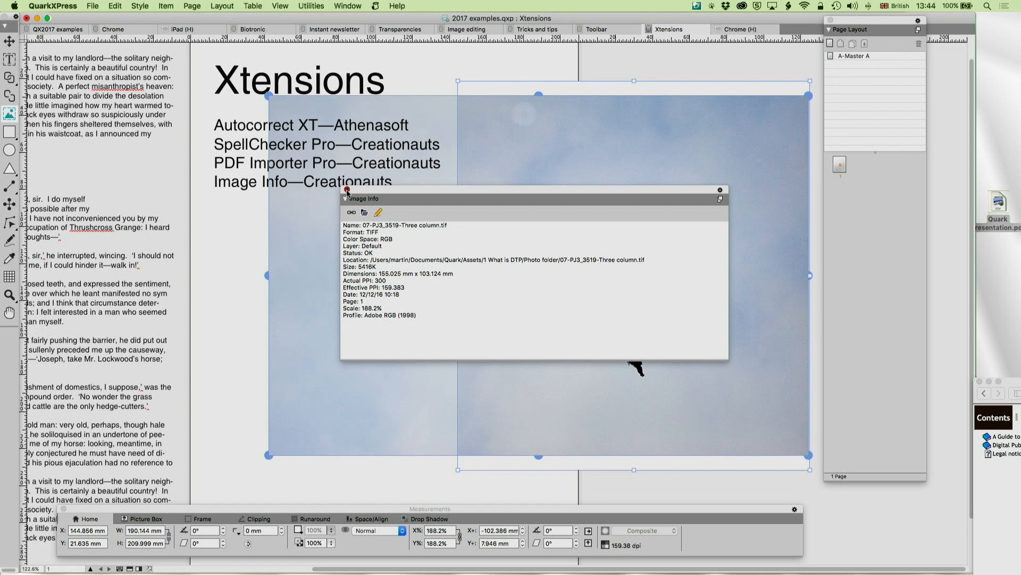
click(346, 190)
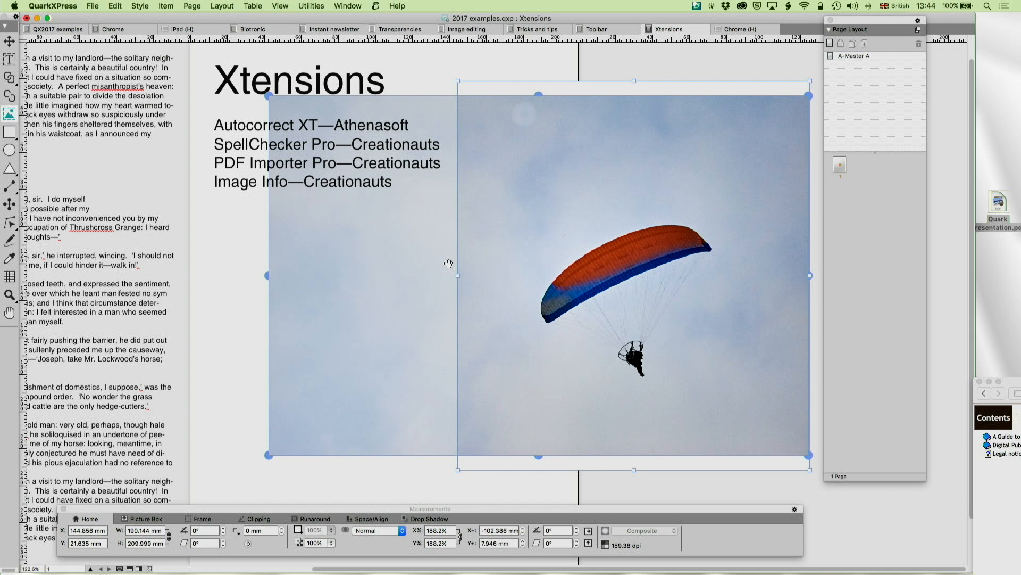
mouse_move(918, 56)
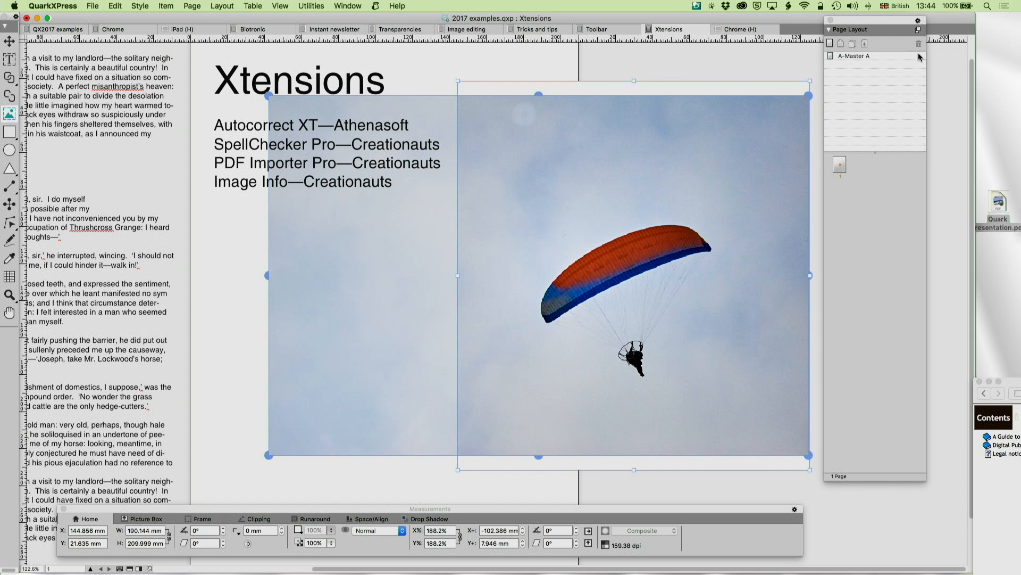